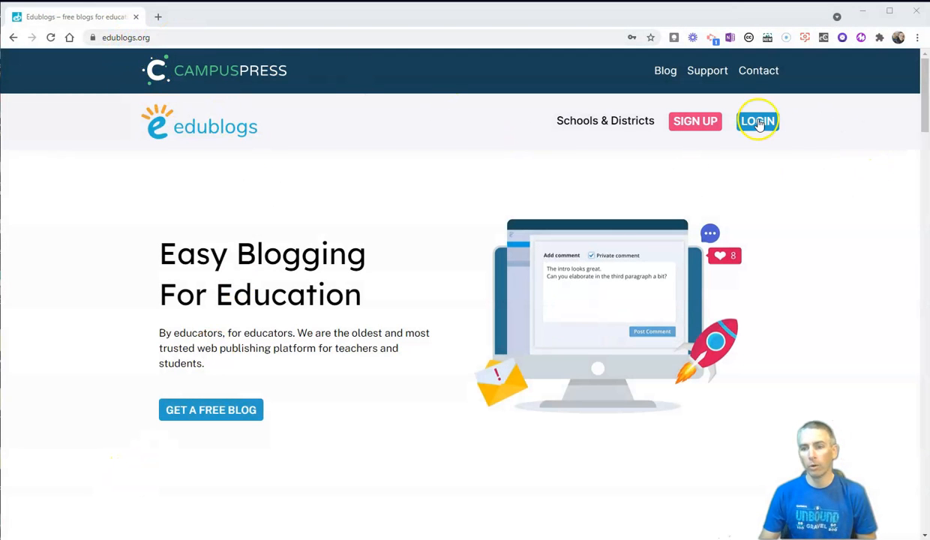
# Sign in to Edublogs with the saved username and password
pyautogui.click(758, 120)
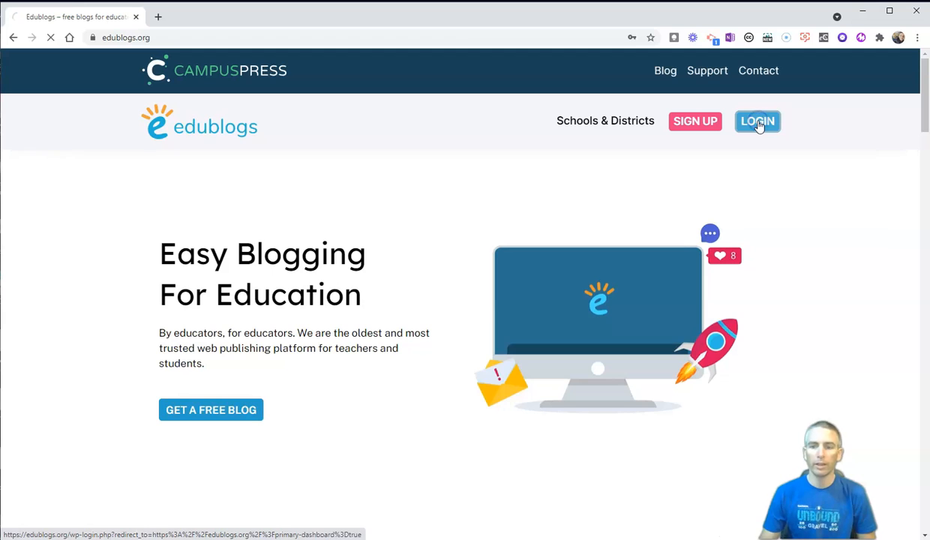
pyautogui.click(756, 120)
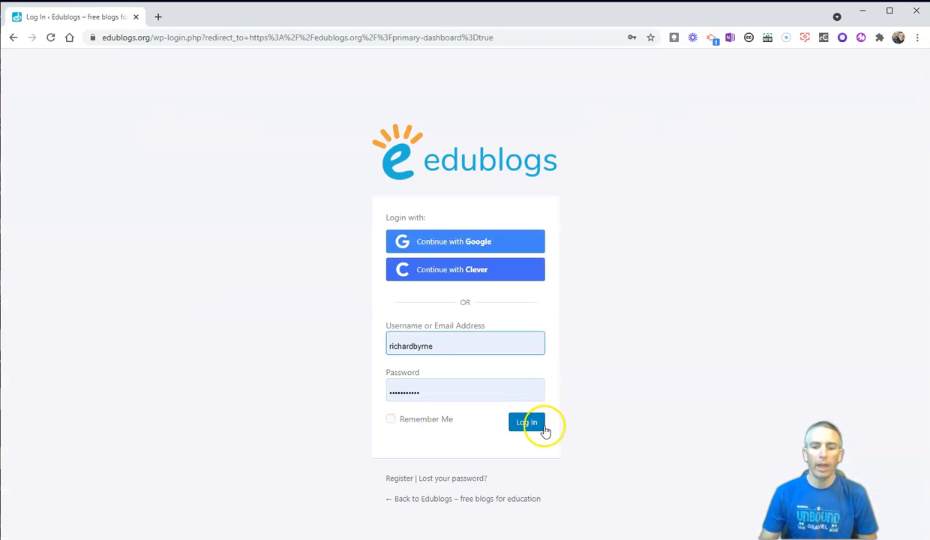
pyautogui.click(525, 423)
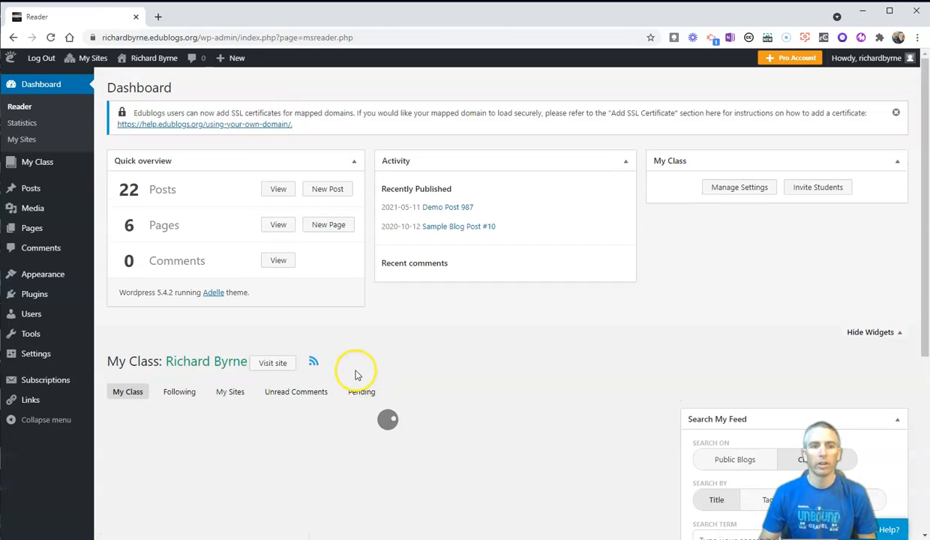
# Go from My Sites to the World Geography With Mr. Byrne blog's dashboard
pyautogui.click(93, 57)
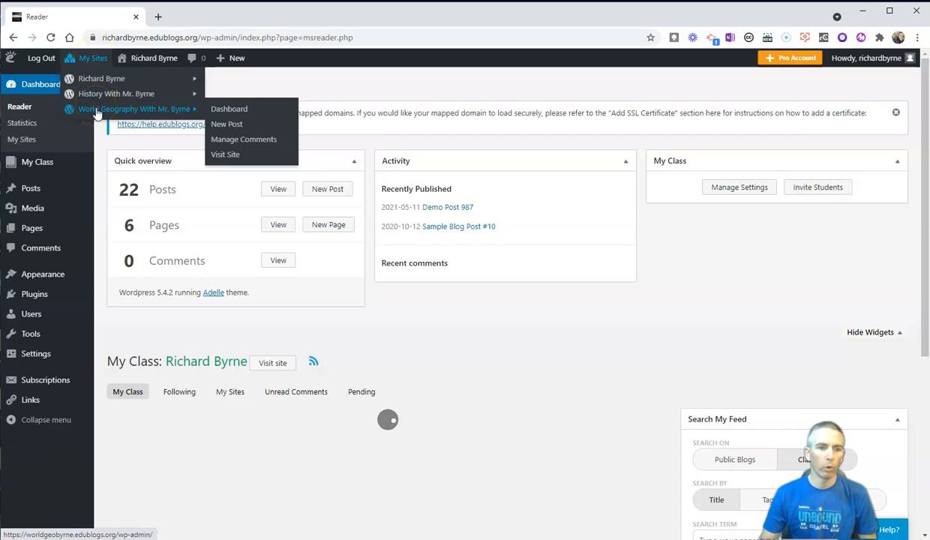
pyautogui.moveTo(228, 108)
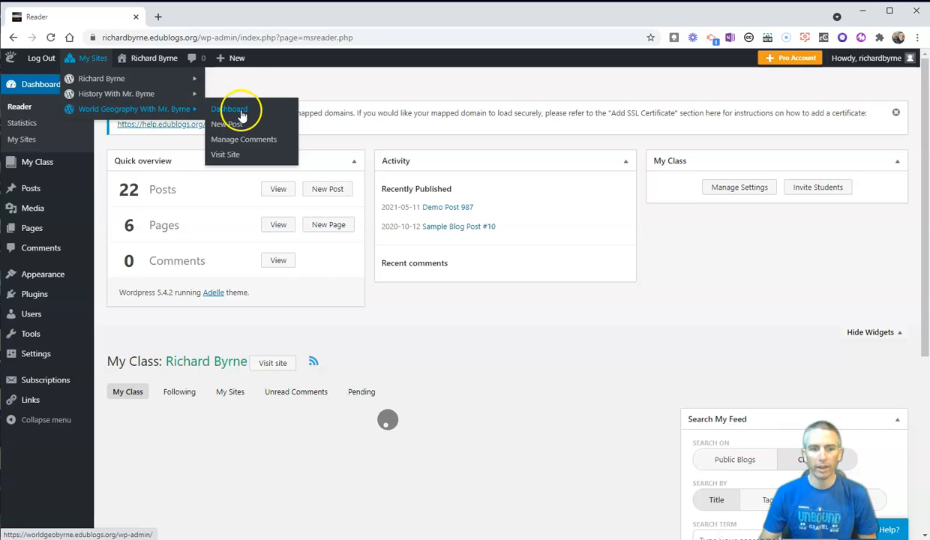
pyautogui.click(229, 110)
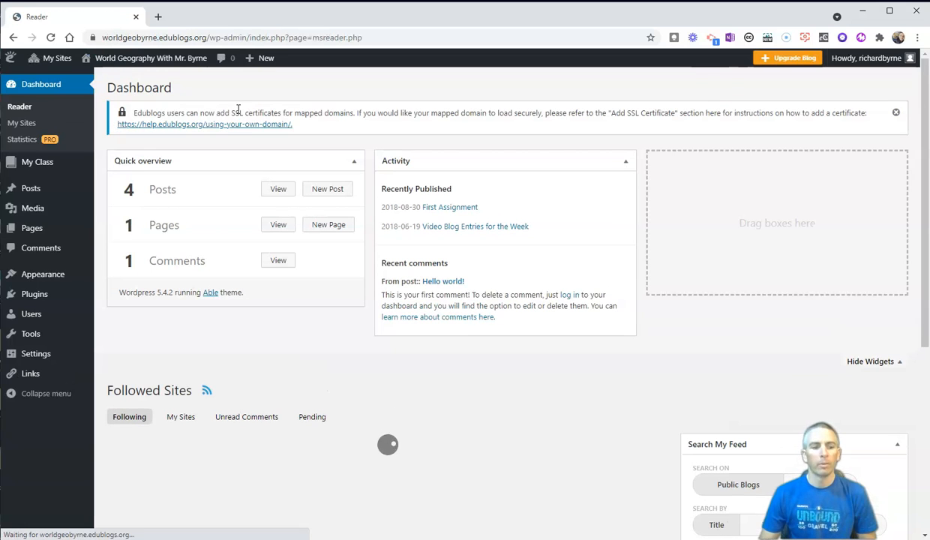
pyautogui.click(36, 355)
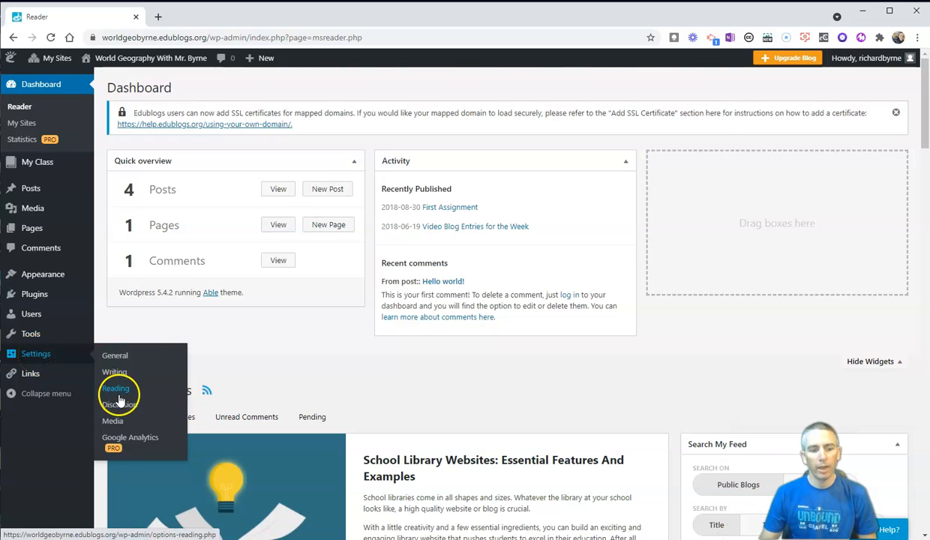
# Show the blog's Reading Settings down at the Site Visibility section
pyautogui.click(115, 387)
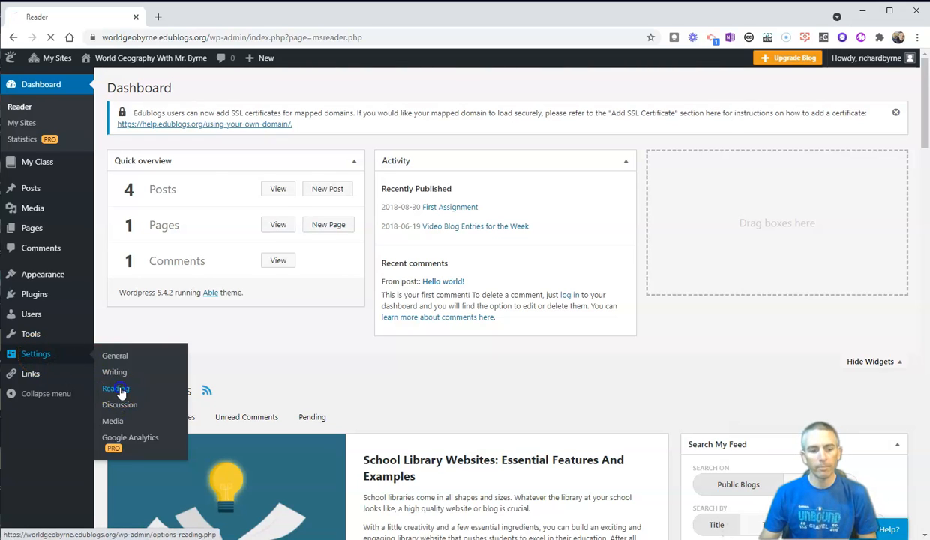
pyautogui.click(116, 387)
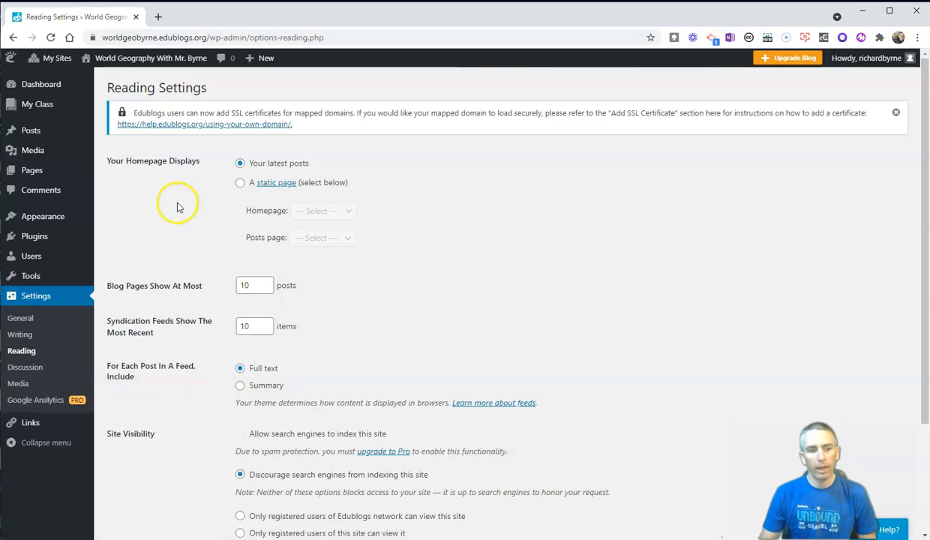
pyautogui.scroll(-3)
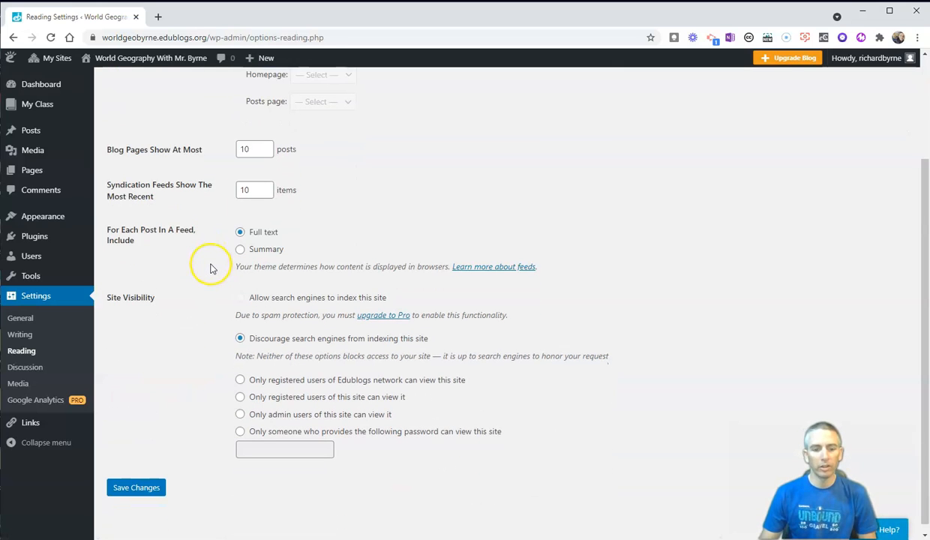
pyautogui.scroll(-3)
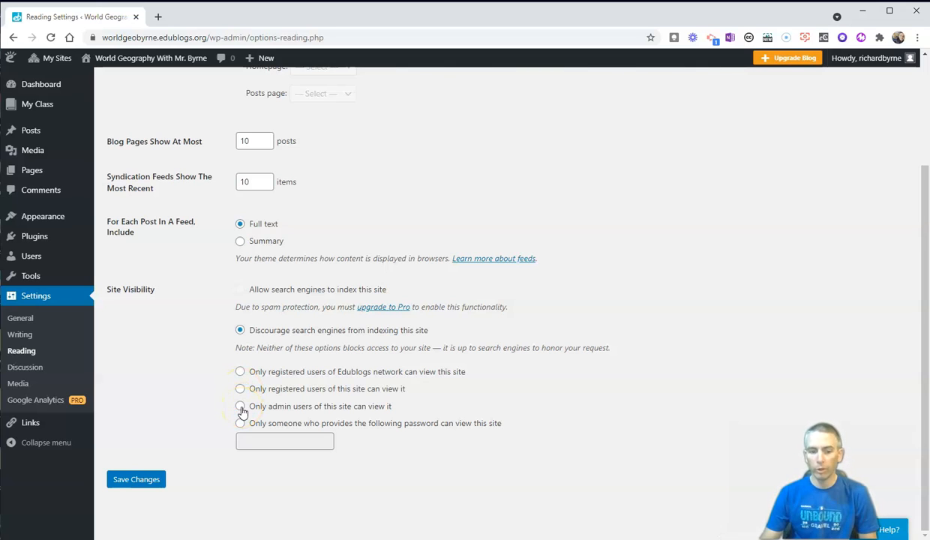
pyautogui.click(240, 423)
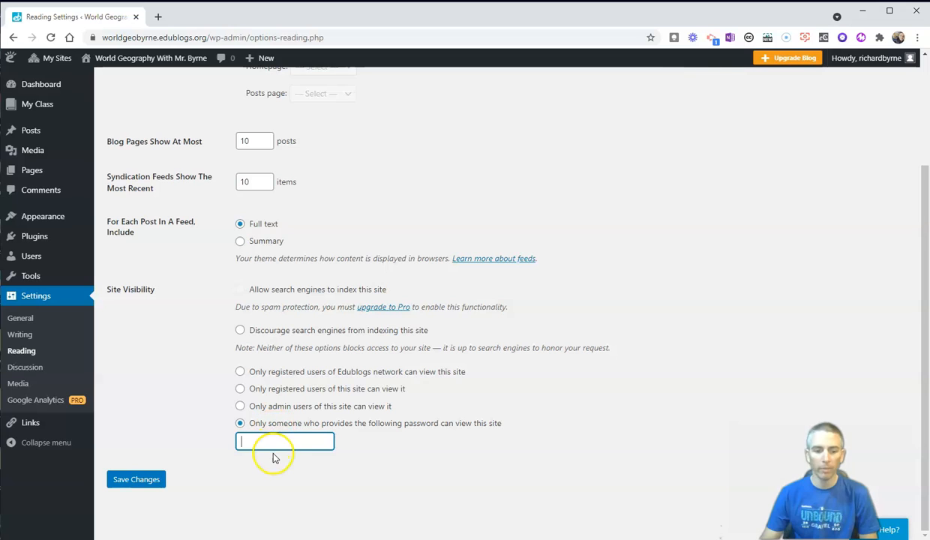
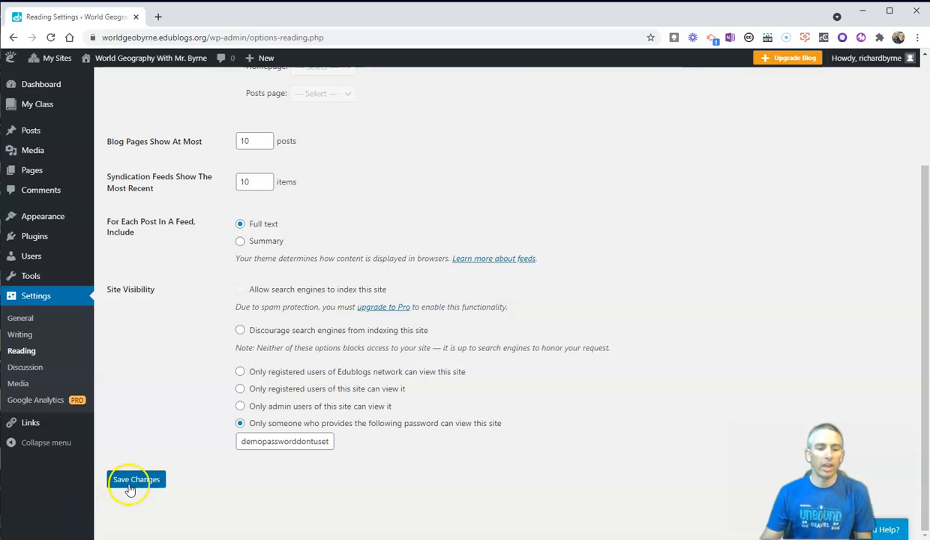
pyautogui.click(135, 480)
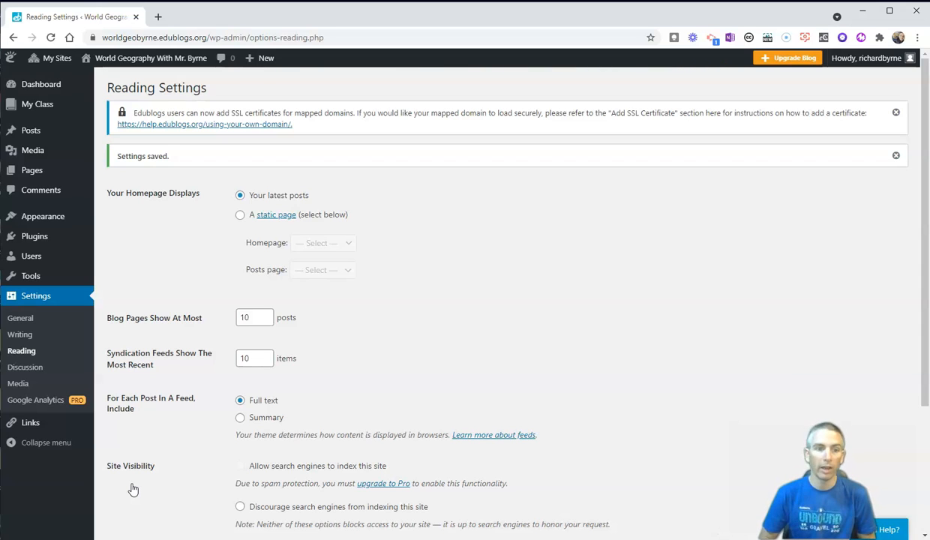
pyautogui.moveTo(150, 57)
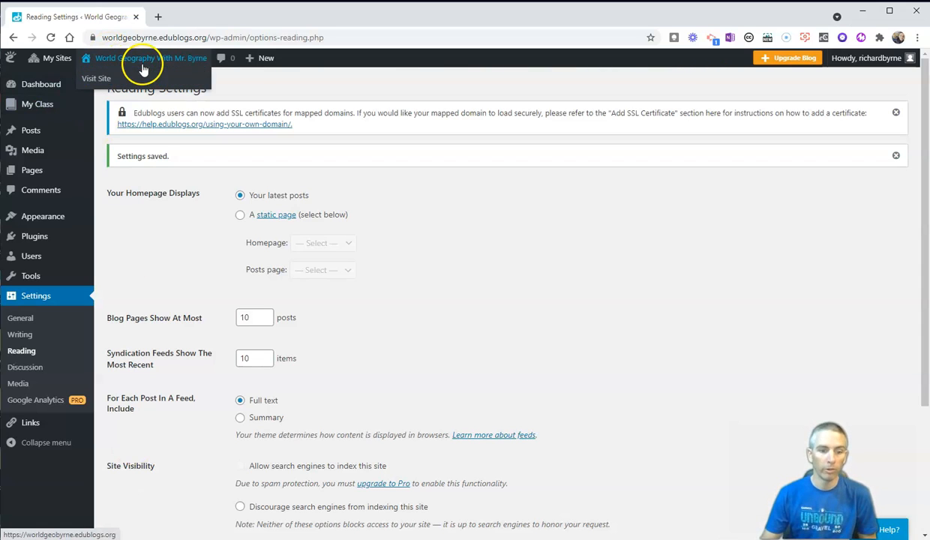
# Switch site visibility to 'Discourage search engines from indexing this site' and save
pyautogui.scroll(-3)
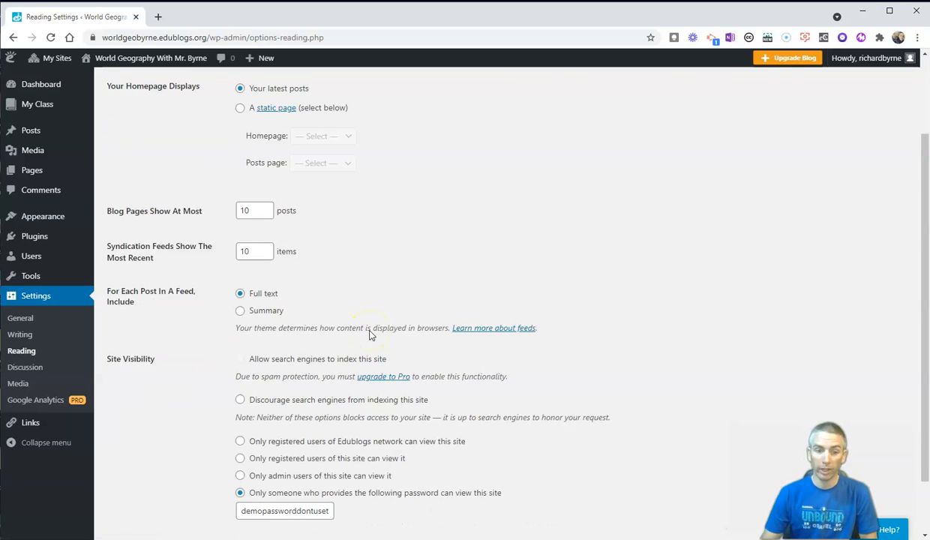
pyautogui.scroll(-3)
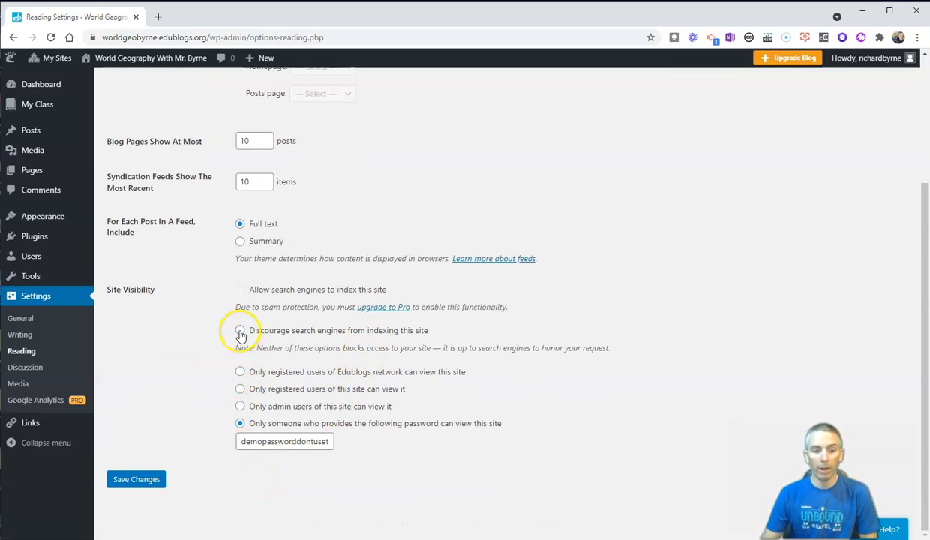
pyautogui.click(240, 330)
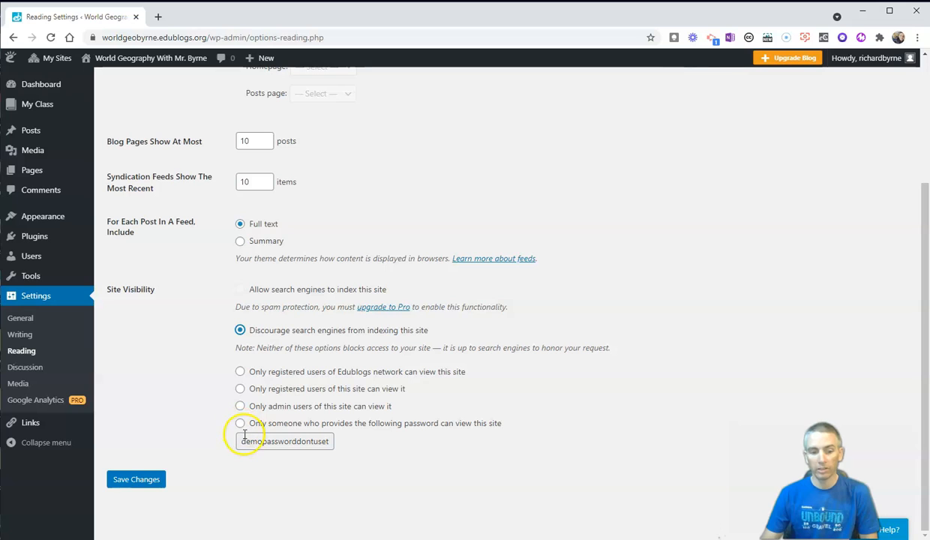
pyautogui.click(135, 480)
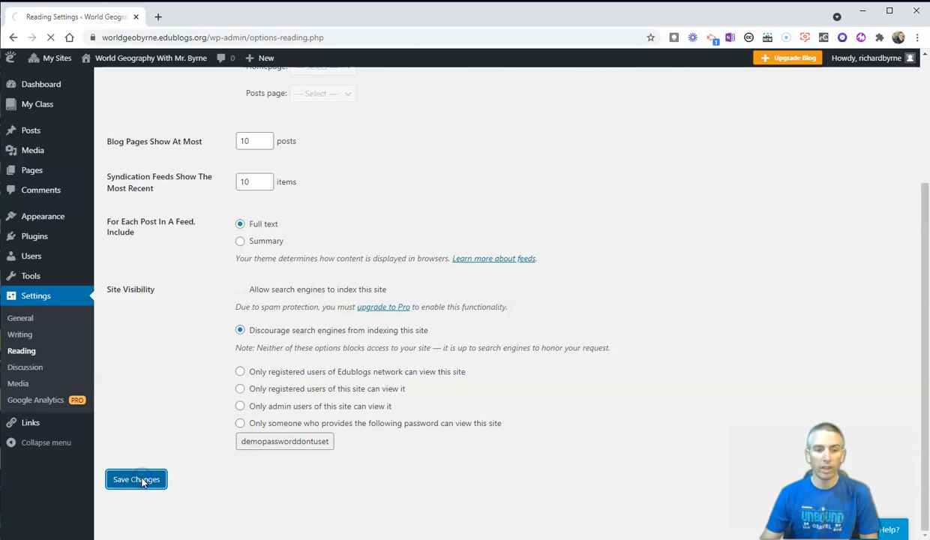
pyautogui.click(135, 480)
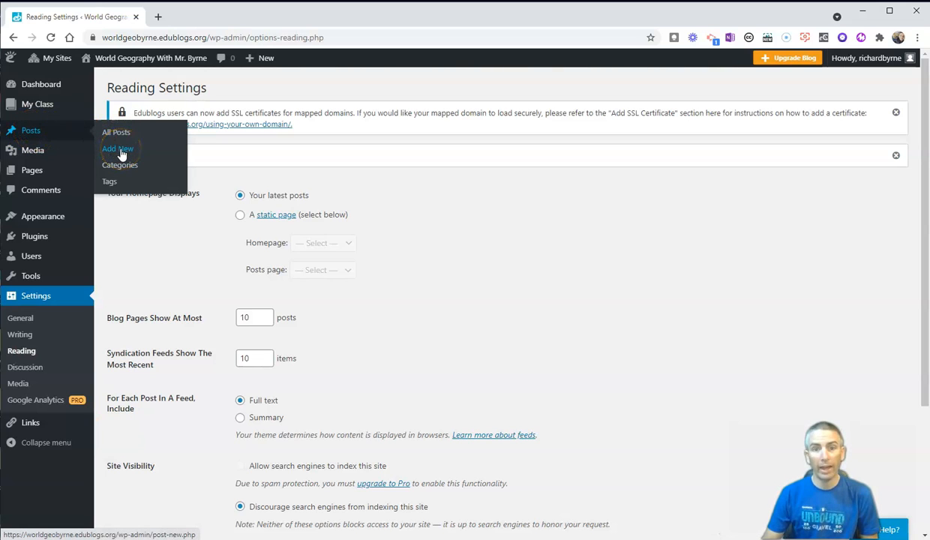
# Draft a post titled 'This is a sample post' with body 'This is just sample text.'
pyautogui.click(117, 148)
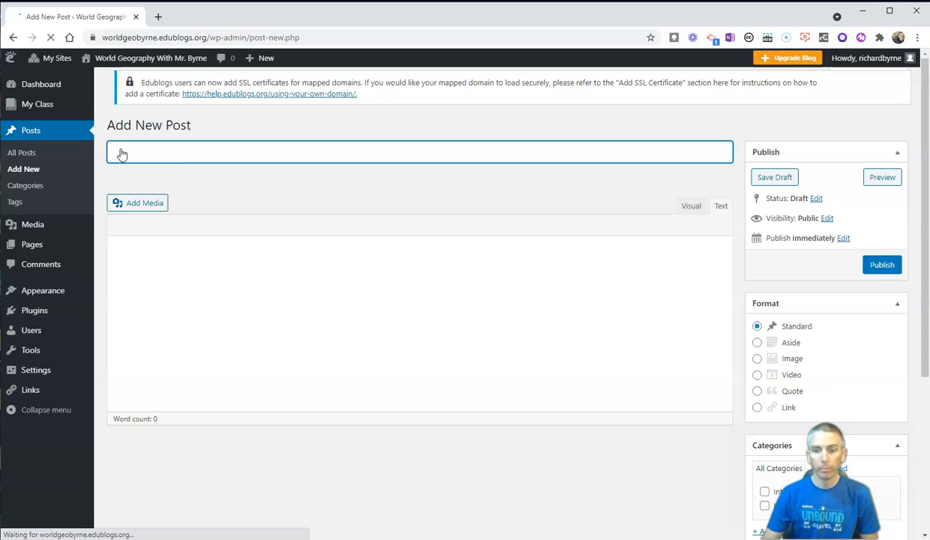
pyautogui.write('This i')
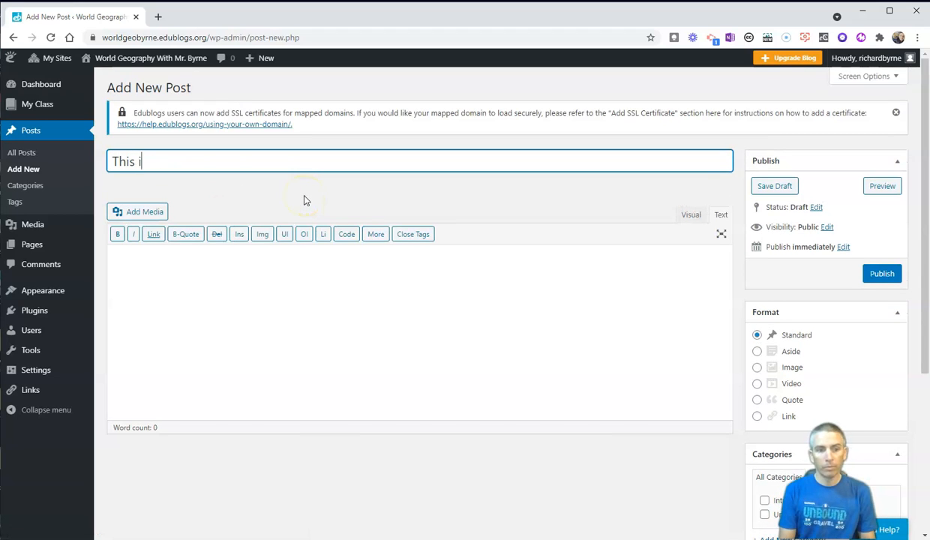
pyautogui.write('s a sample post')
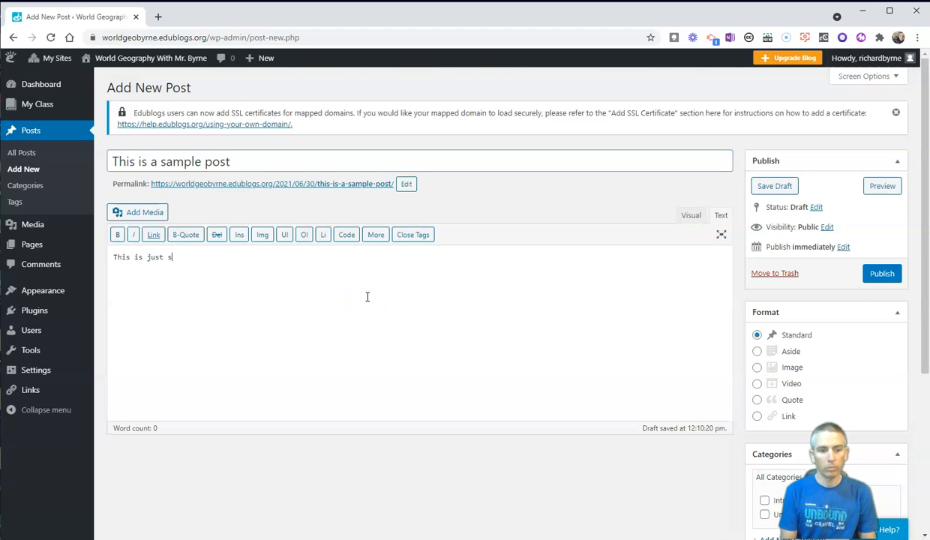
pyautogui.write('ample te')
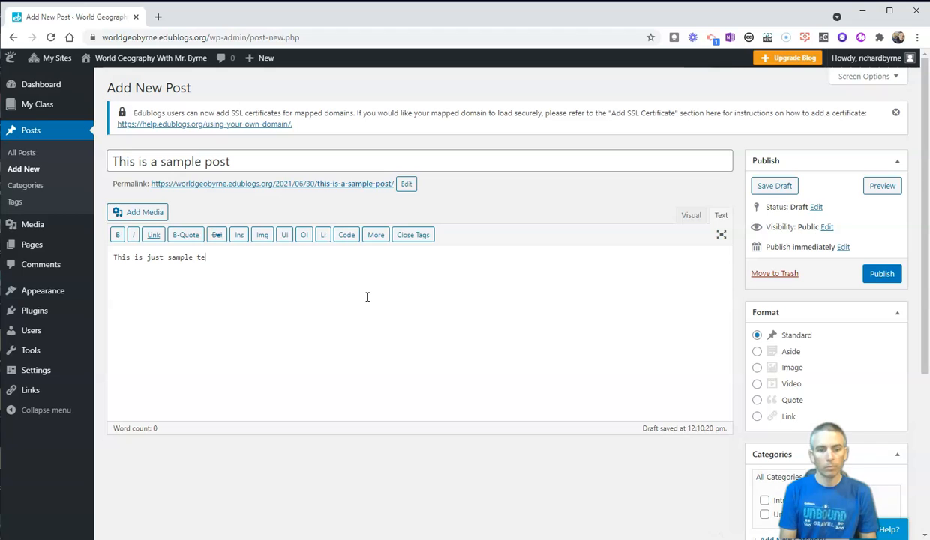
pyautogui.write('xt.')
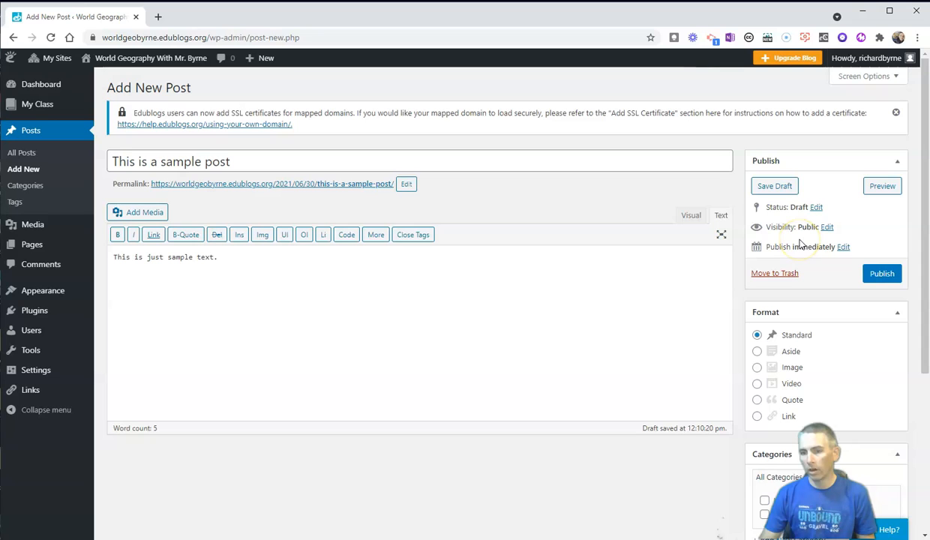
pyautogui.moveTo(829, 228)
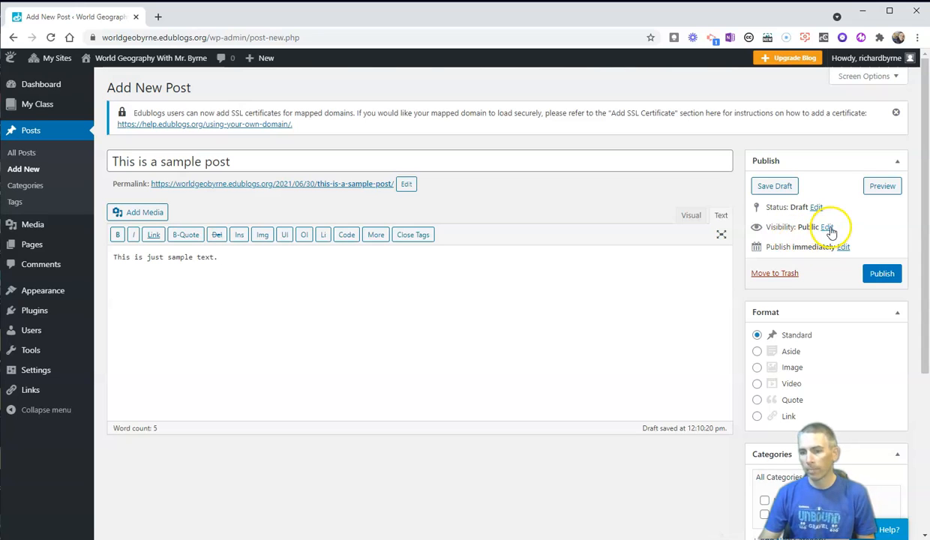
# Set the post's visibility to Password protected with a demo password and publish it
pyautogui.click(828, 228)
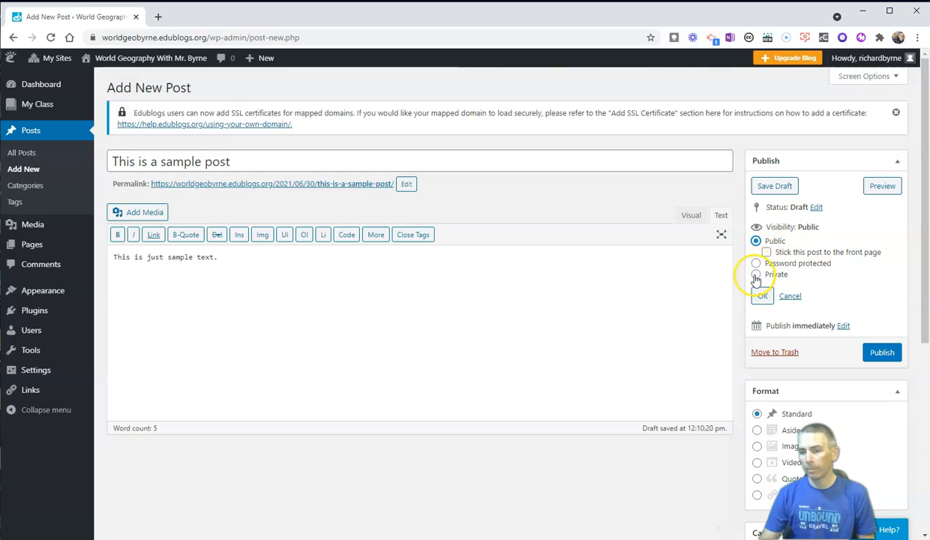
pyautogui.click(756, 252)
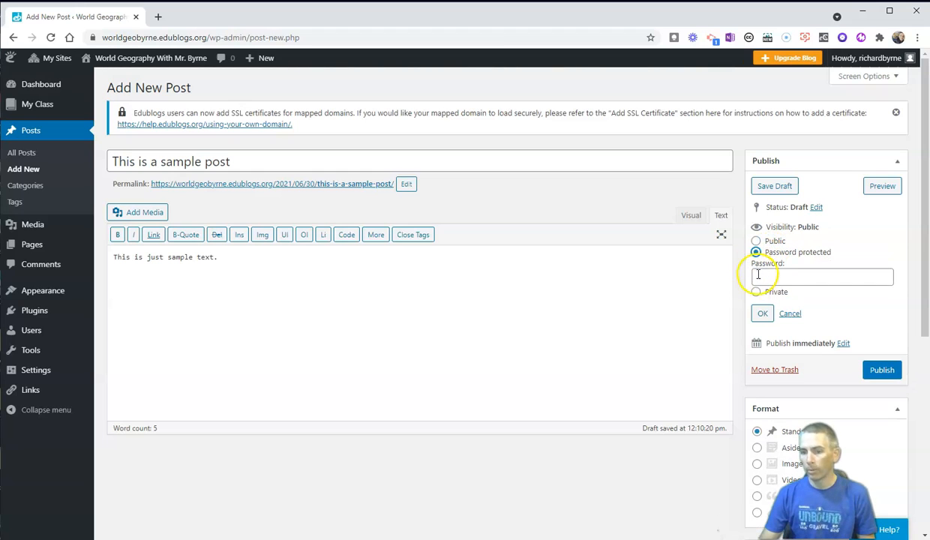
pyautogui.write('demo')
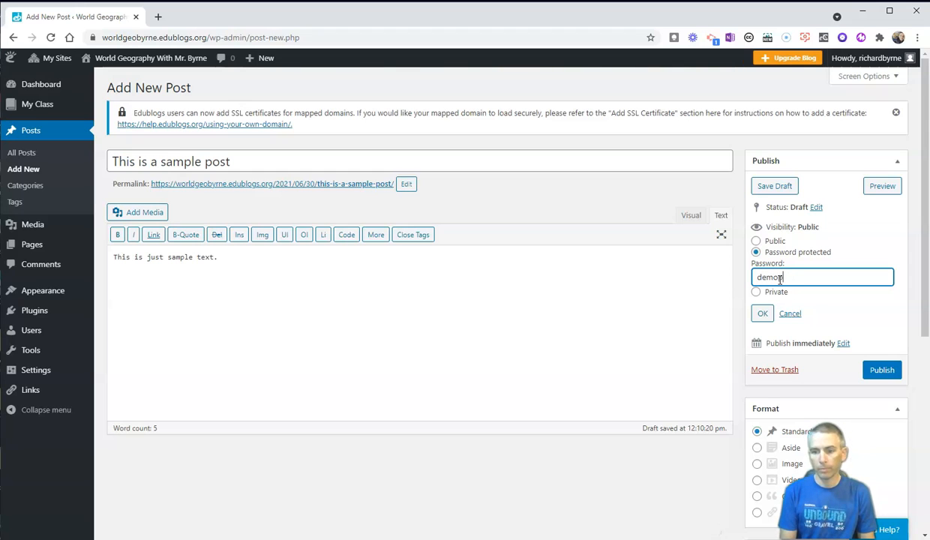
pyautogui.write('password')
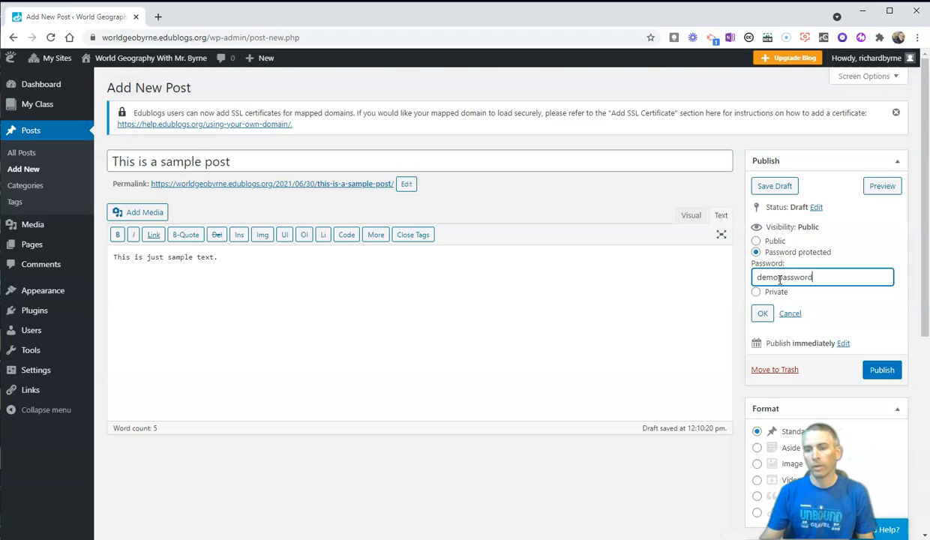
pyautogui.moveTo(882, 369)
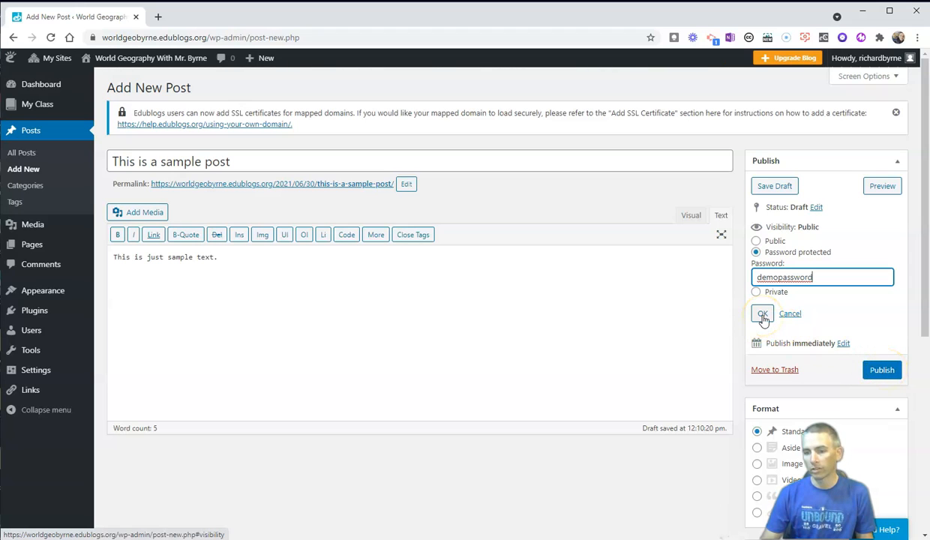
pyautogui.click(762, 314)
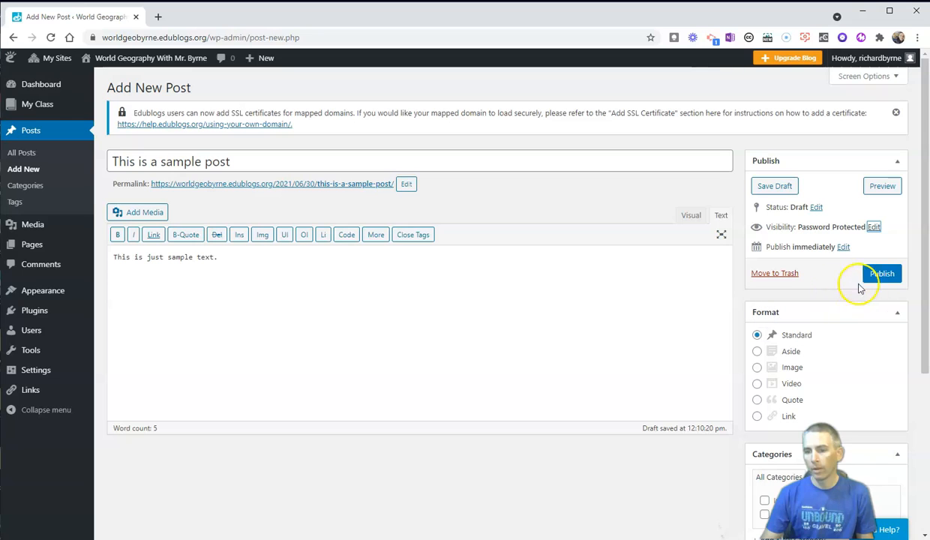
pyautogui.click(882, 273)
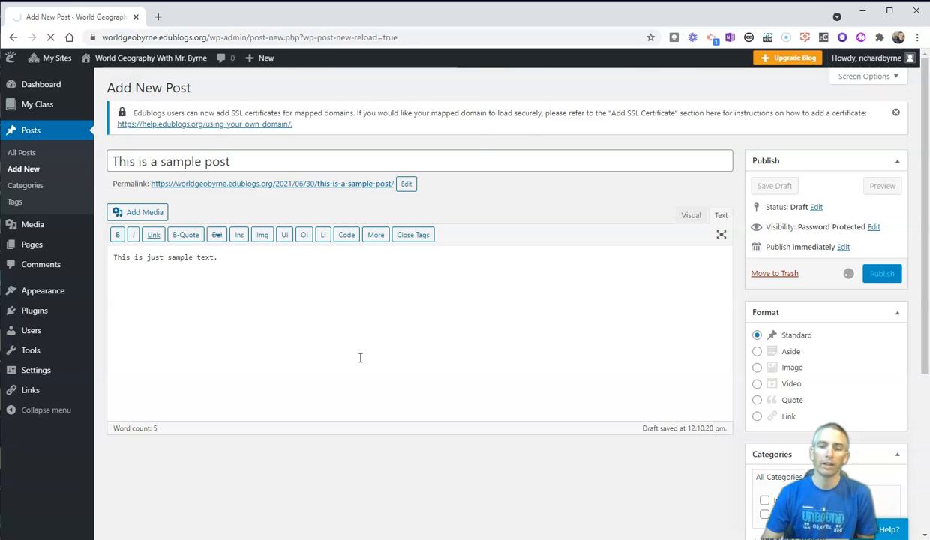
# Draft a new page titled 'Demo Page #3' with body 'This is sample text'
pyautogui.click(882, 273)
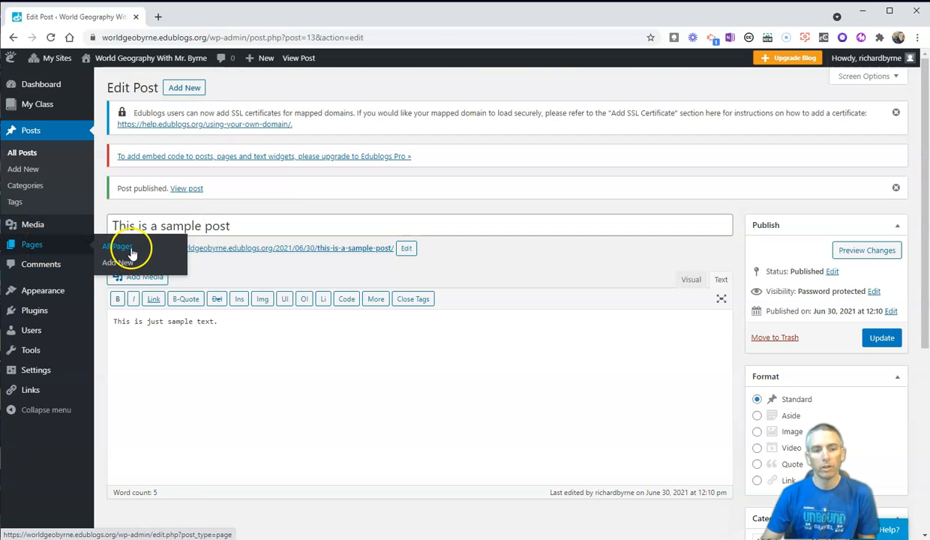
pyautogui.click(117, 262)
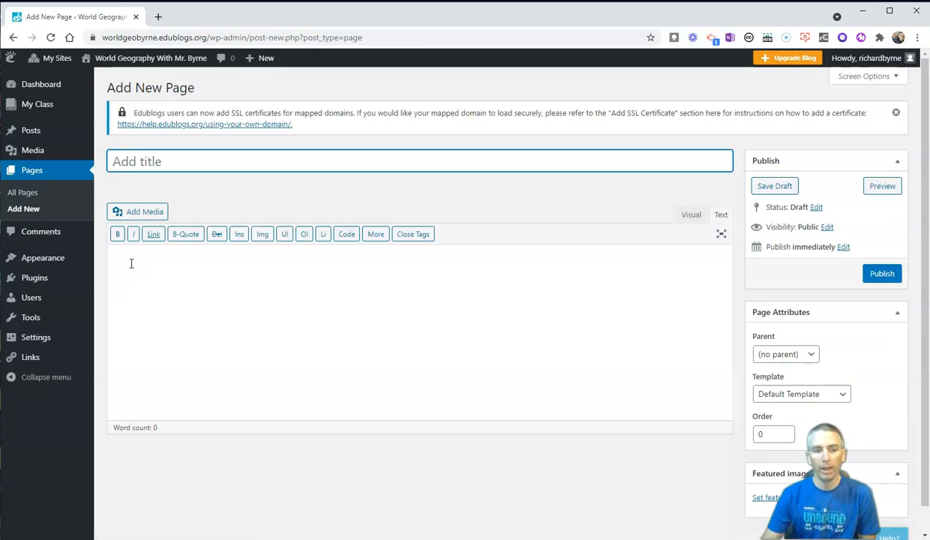
pyautogui.write('Demo Page #3')
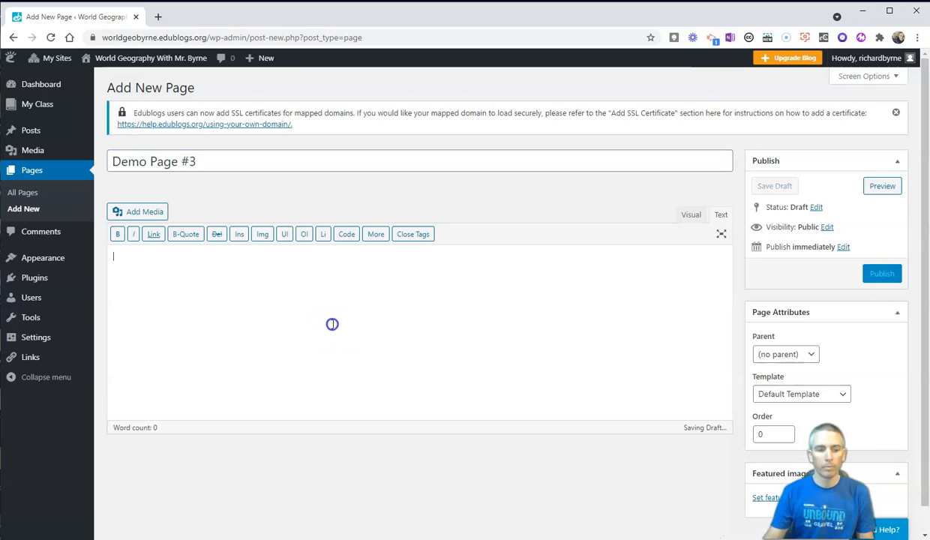
pyautogui.write('This is sam')
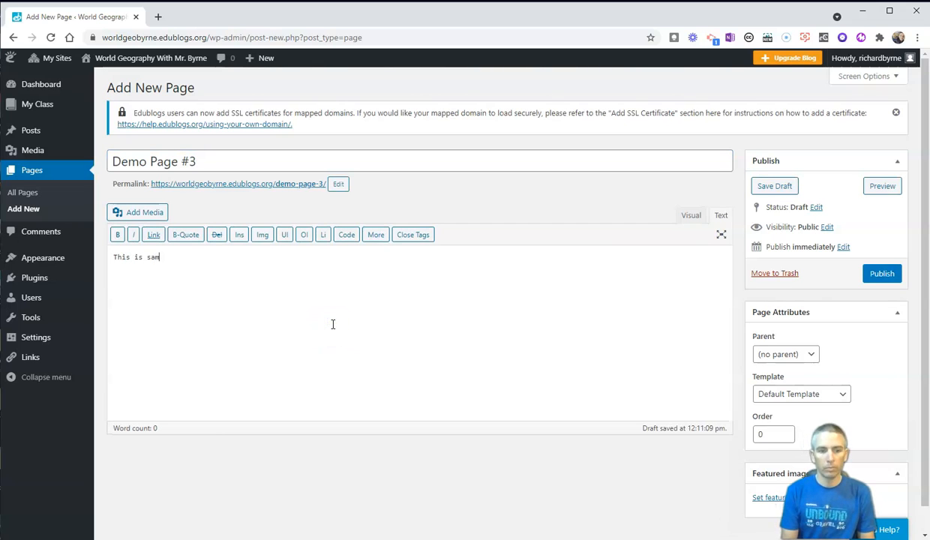
pyautogui.write('ple text')
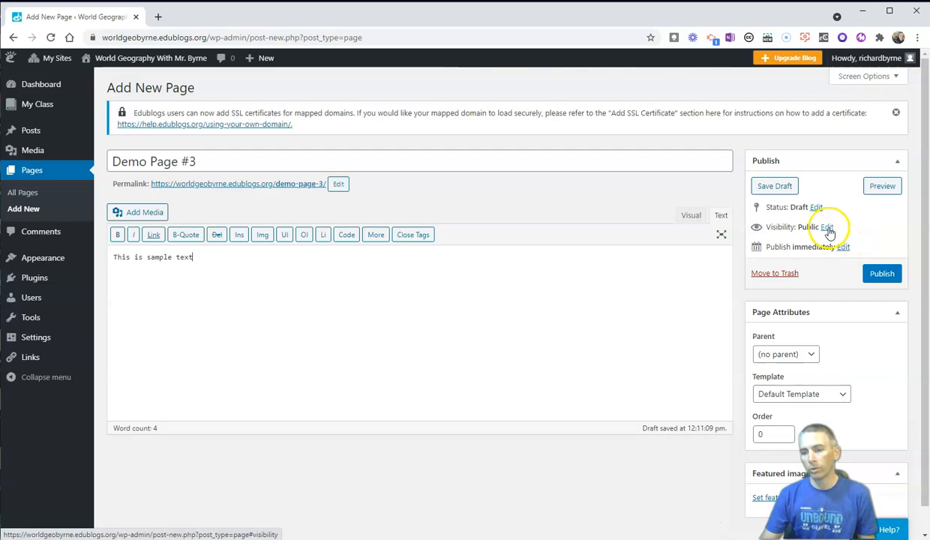
pyautogui.click(828, 226)
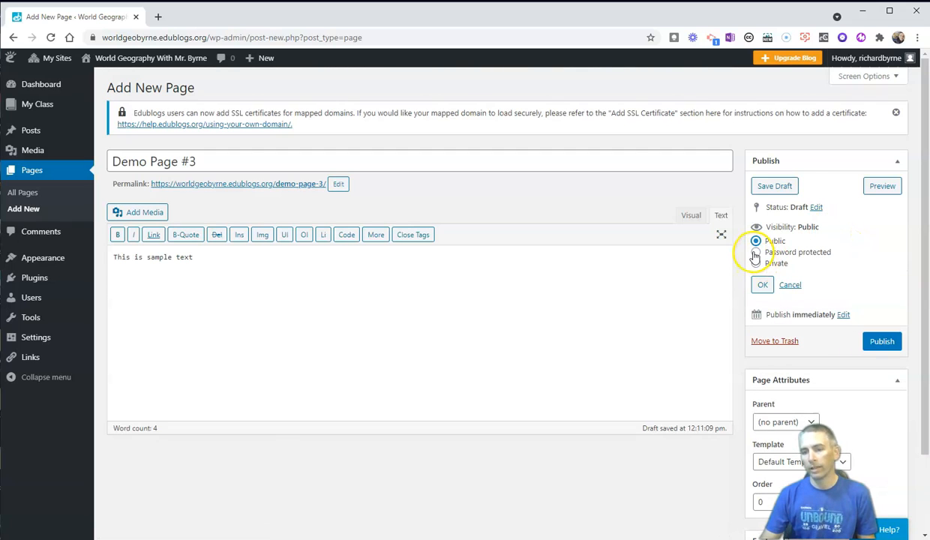
pyautogui.click(756, 252)
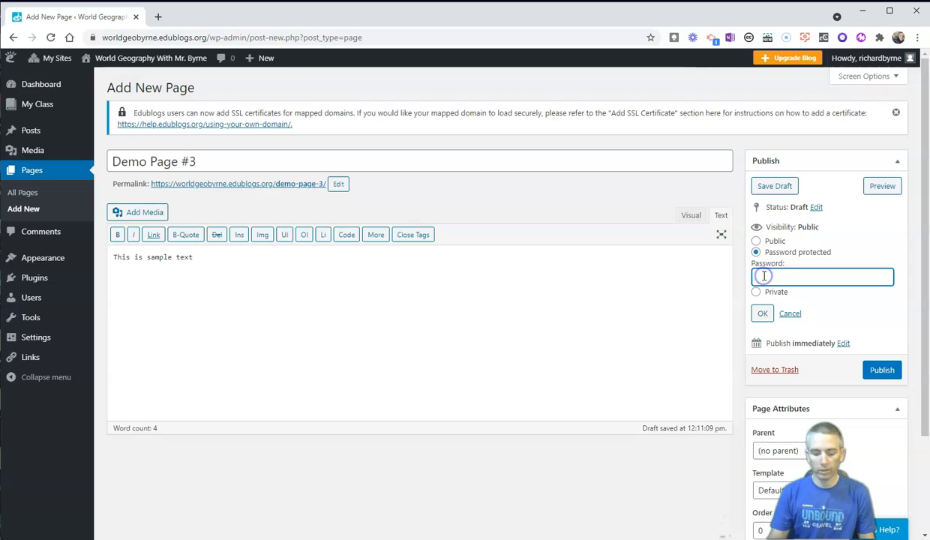
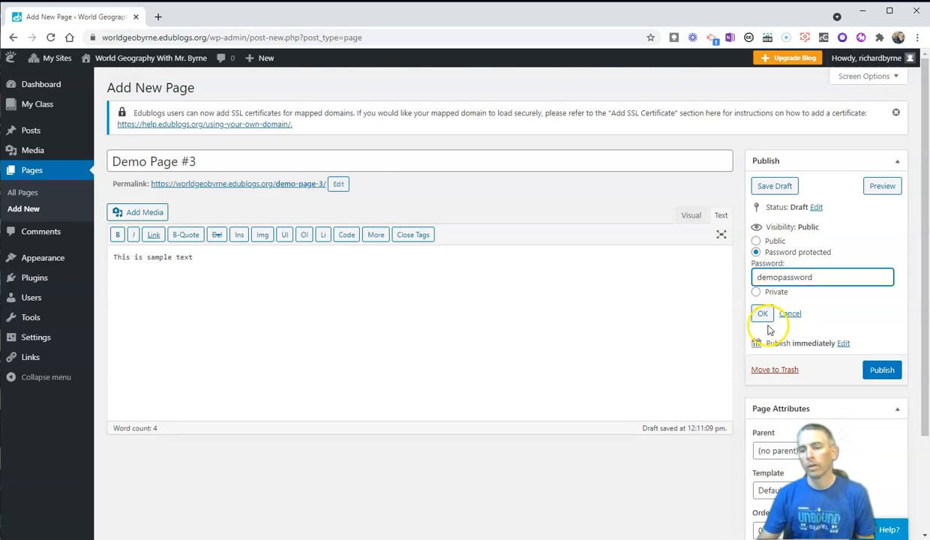
pyautogui.click(762, 314)
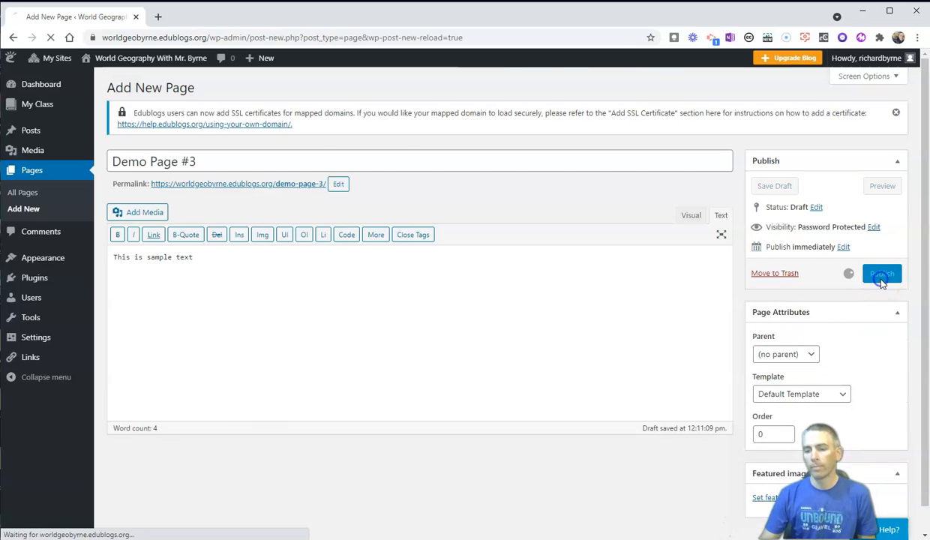
pyautogui.click(883, 273)
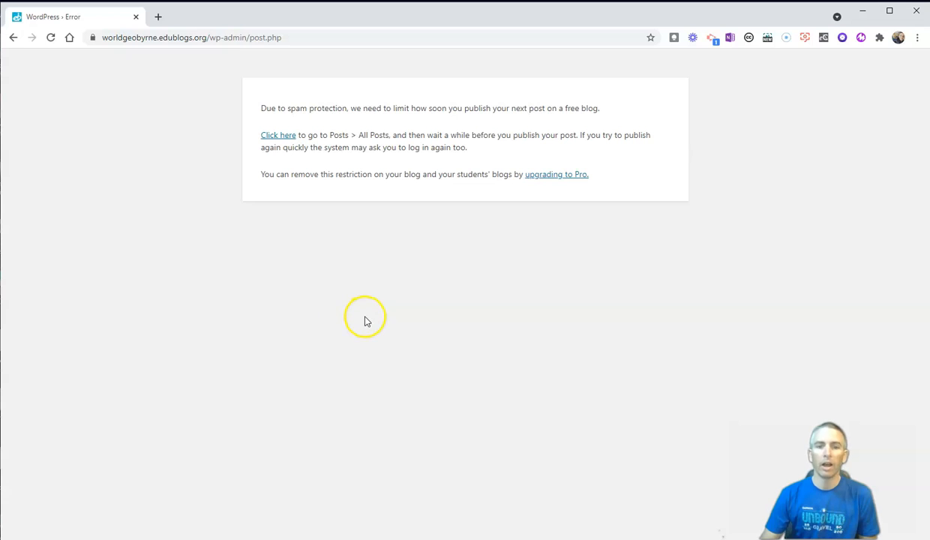
pyautogui.moveTo(261, 325)
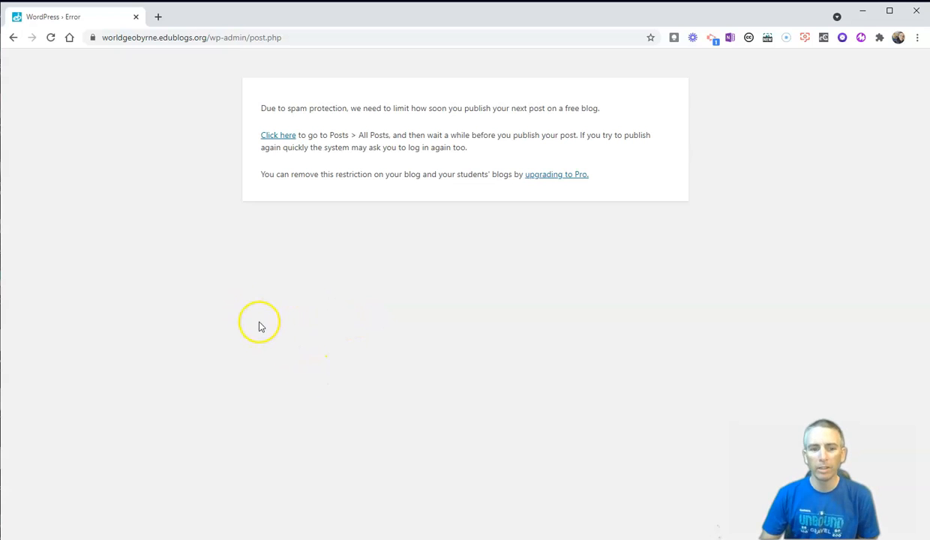
# Follow the error page's link to the All Posts list
pyautogui.click(277, 135)
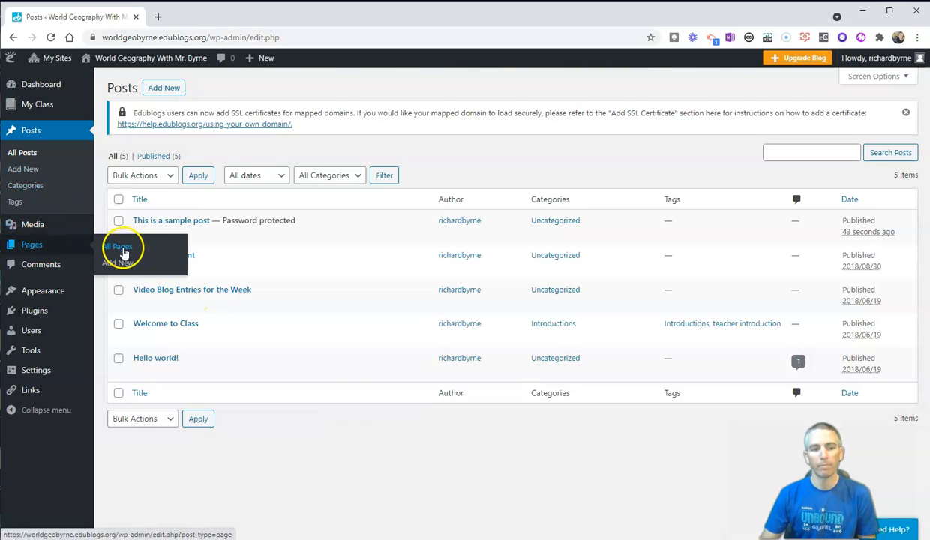
# Reopen the password-protected draft Demo Page #3 from All Pages for editing
pyautogui.click(117, 246)
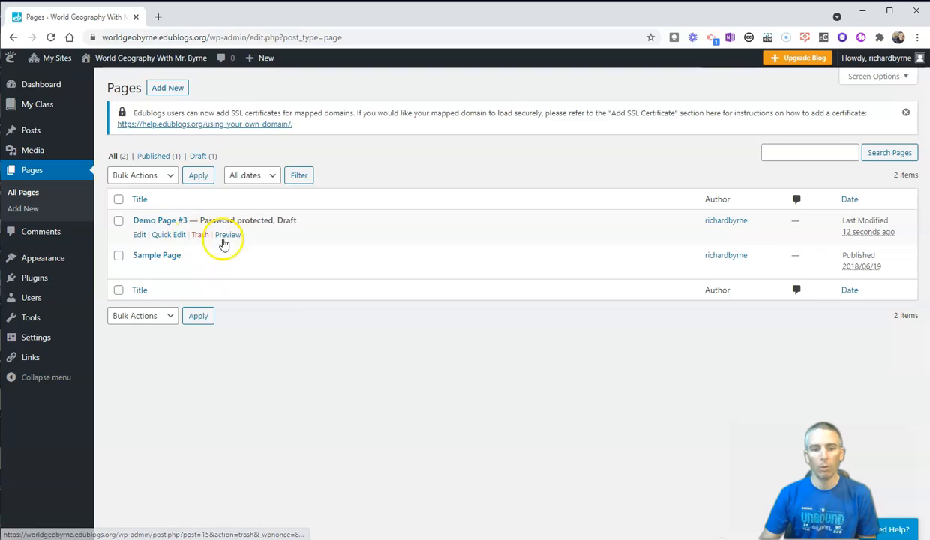
pyautogui.moveTo(141, 235)
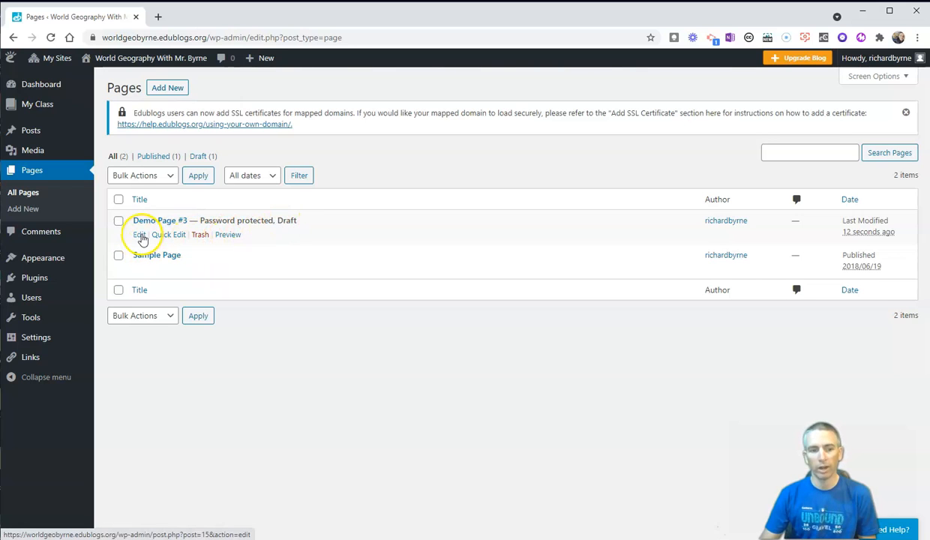
pyautogui.click(139, 234)
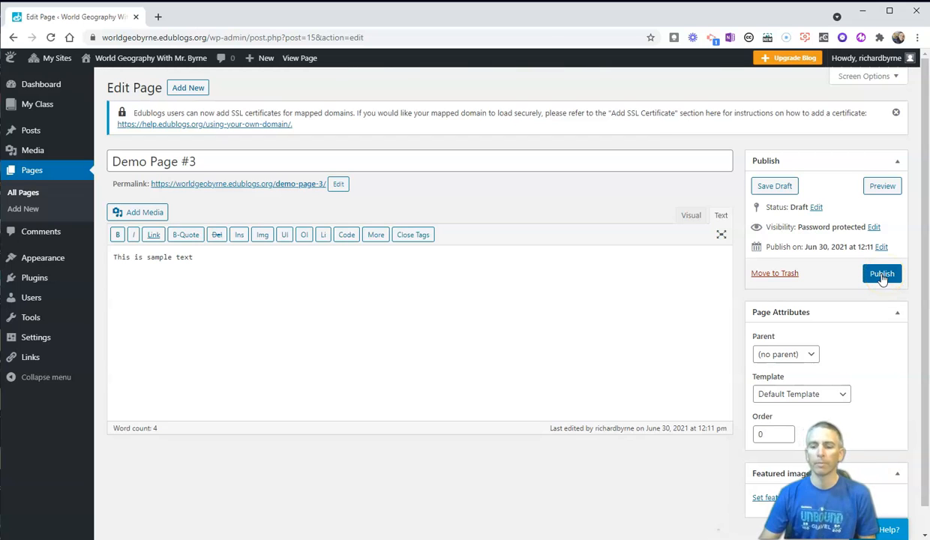
pyautogui.moveTo(725, 518)
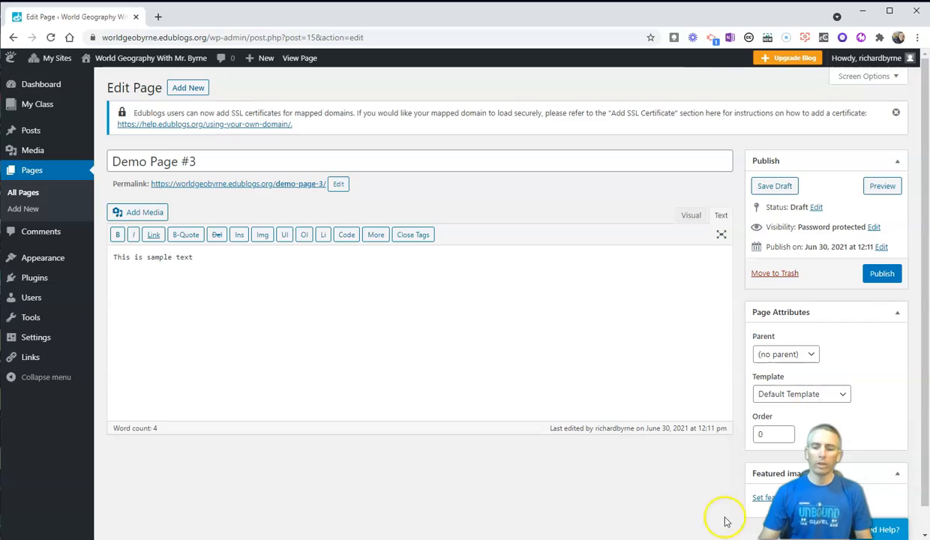